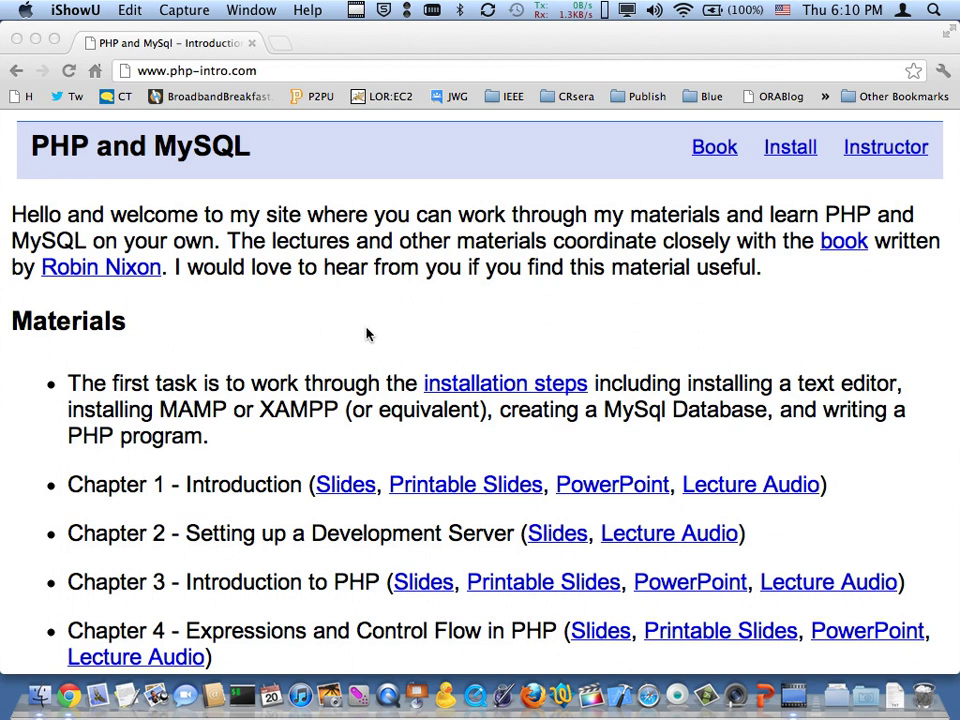
pyautogui.moveTo(884, 148)
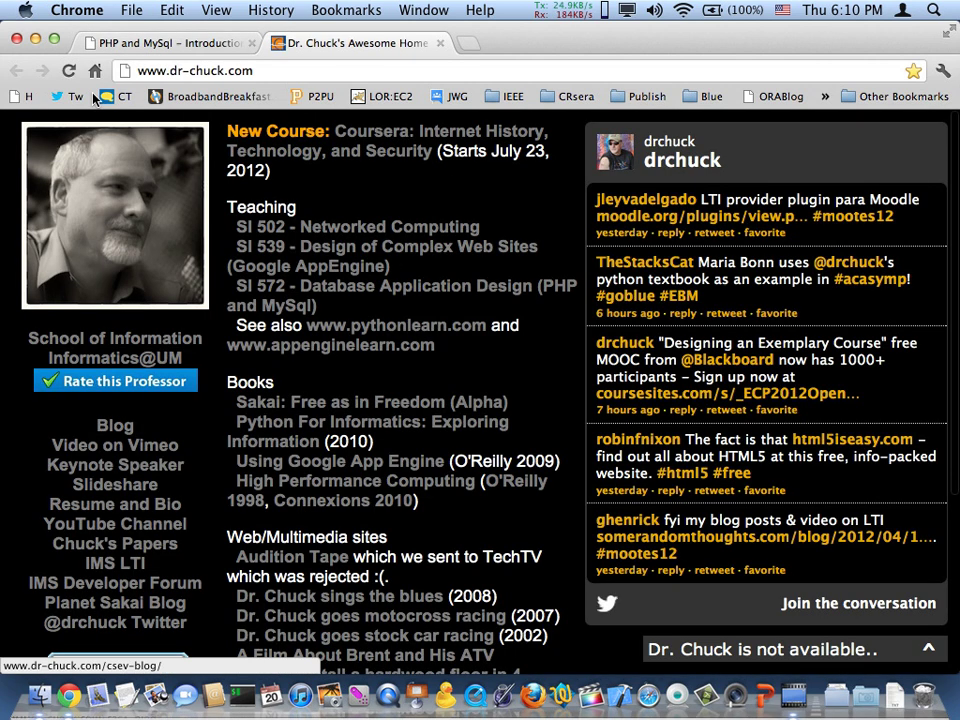
# Launch MAMP via Spotlight ('ma') and authorize it so the servers can start.
pyautogui.click(164, 44)
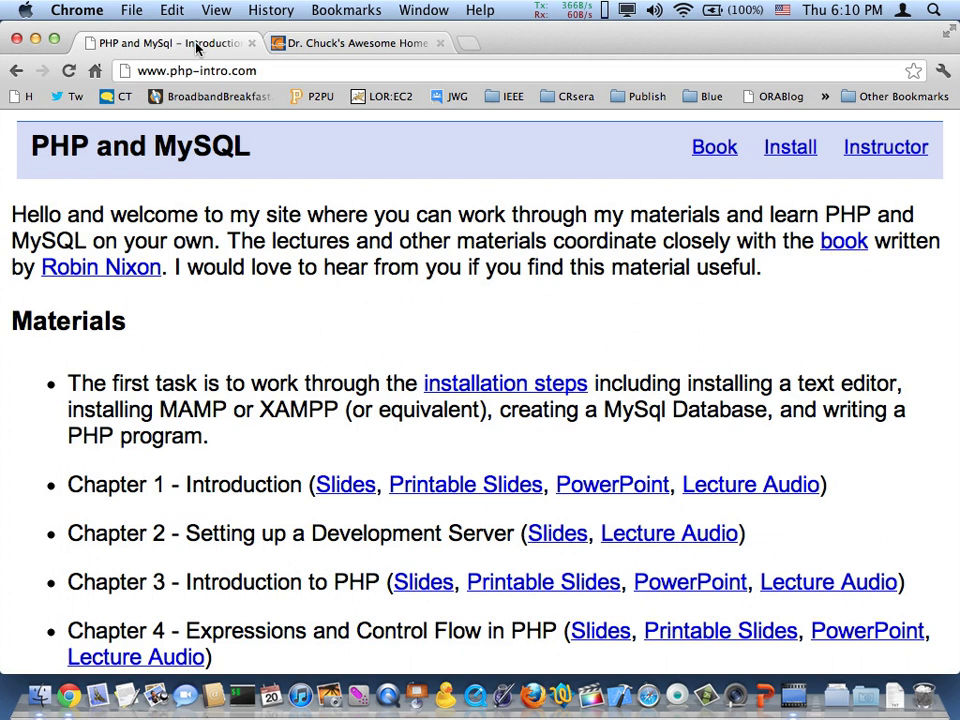
pyautogui.moveTo(504, 384)
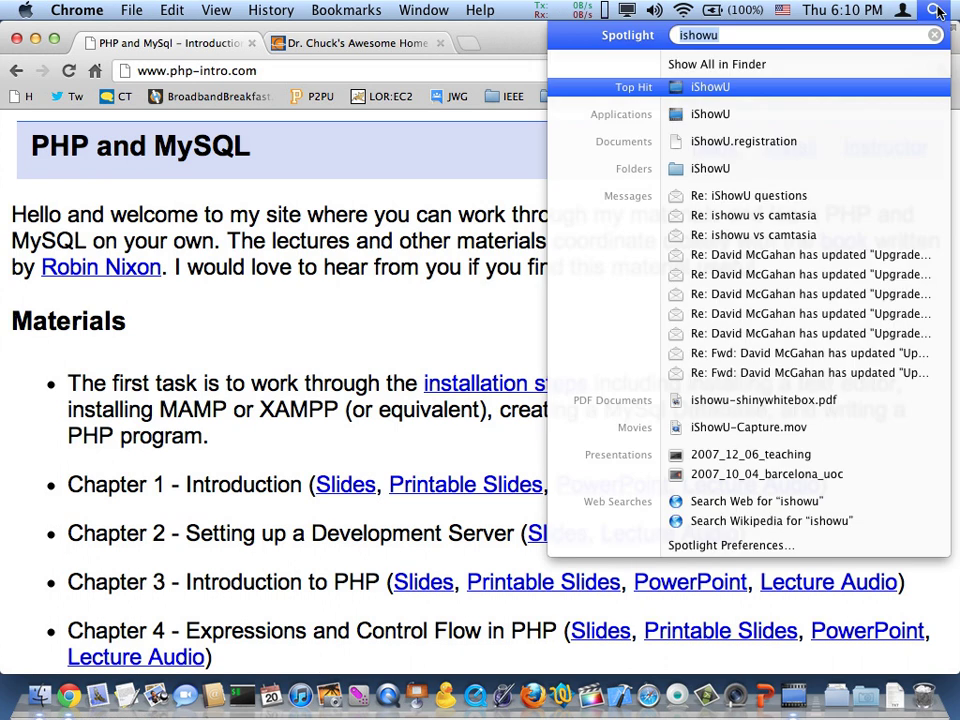
pyautogui.write('ma')
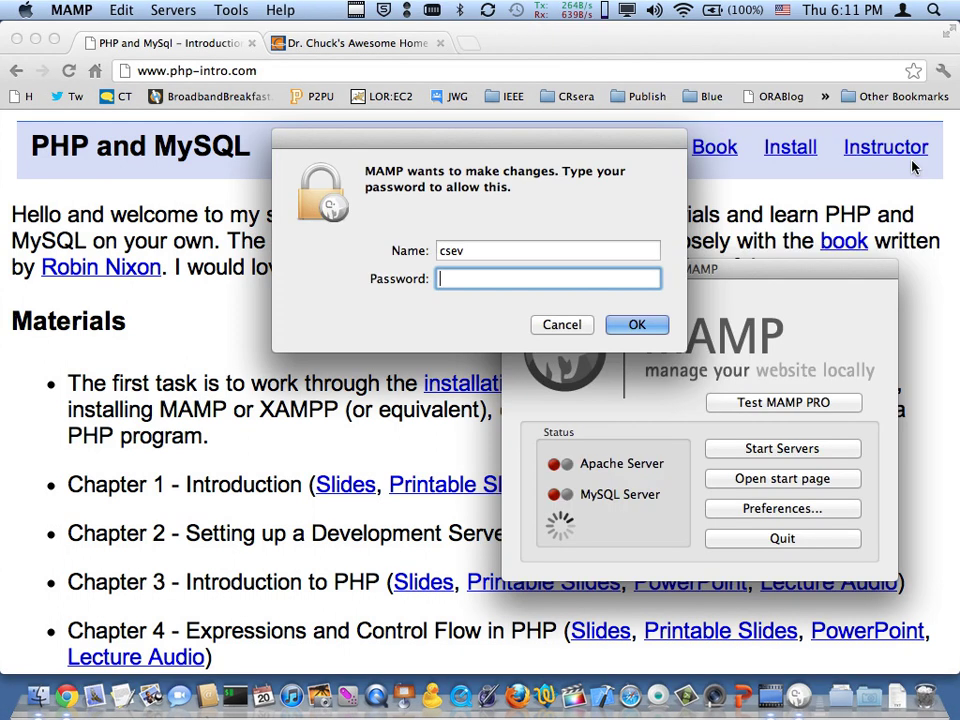
pyautogui.click(636, 324)
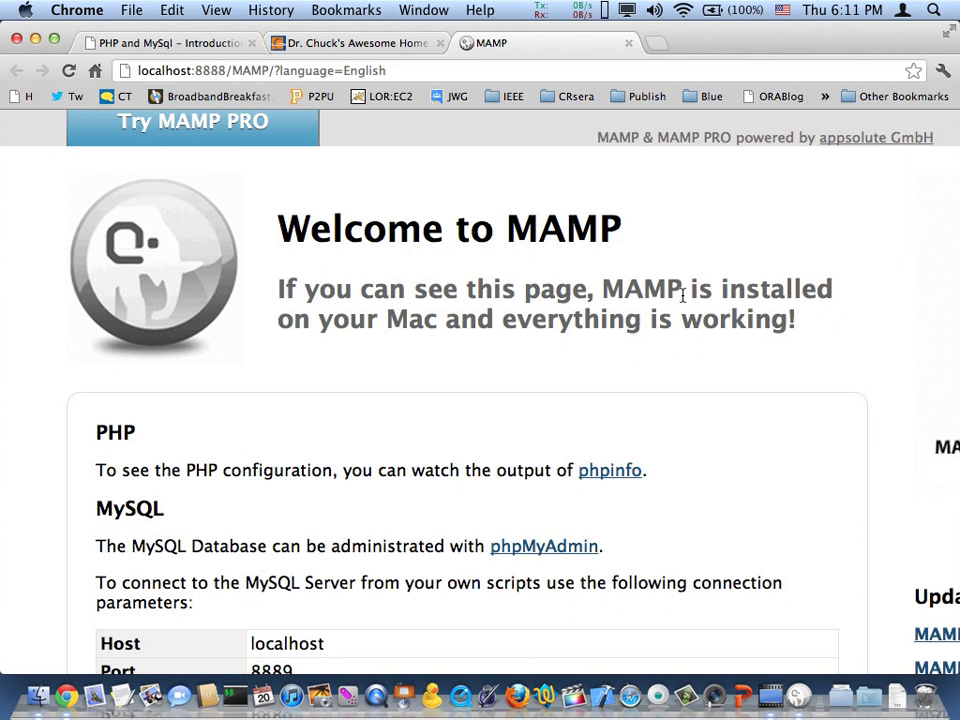
pyautogui.moveTo(610, 470)
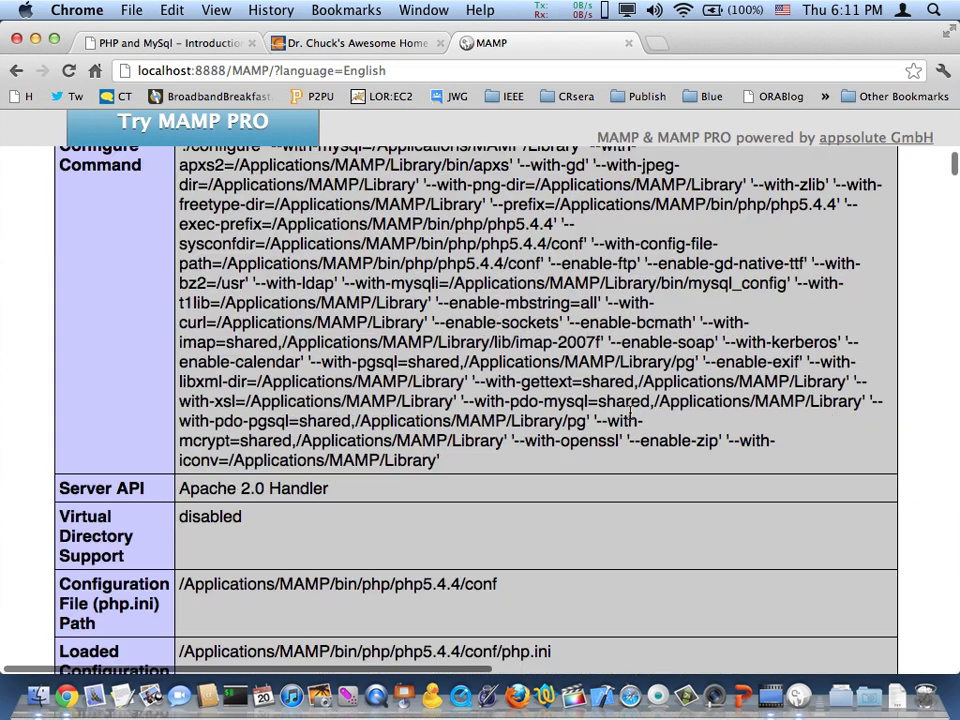
# Search the phpinfo configuration page for 'display' to locate display_errors (Off).
pyautogui.scroll(3)
pyautogui.write('d')
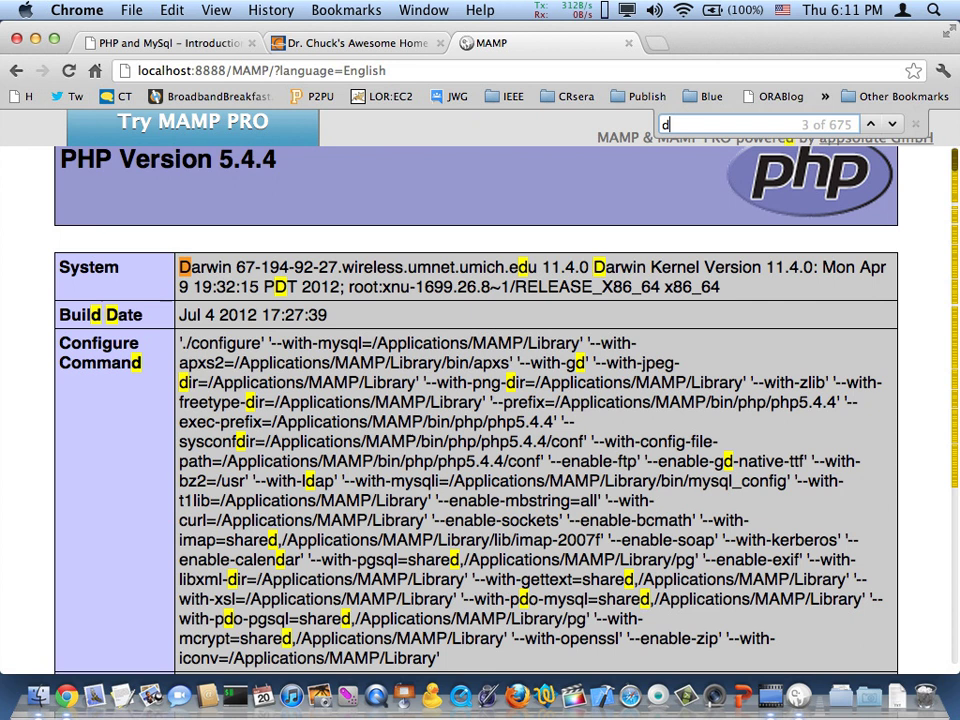
pyautogui.write('isplay')
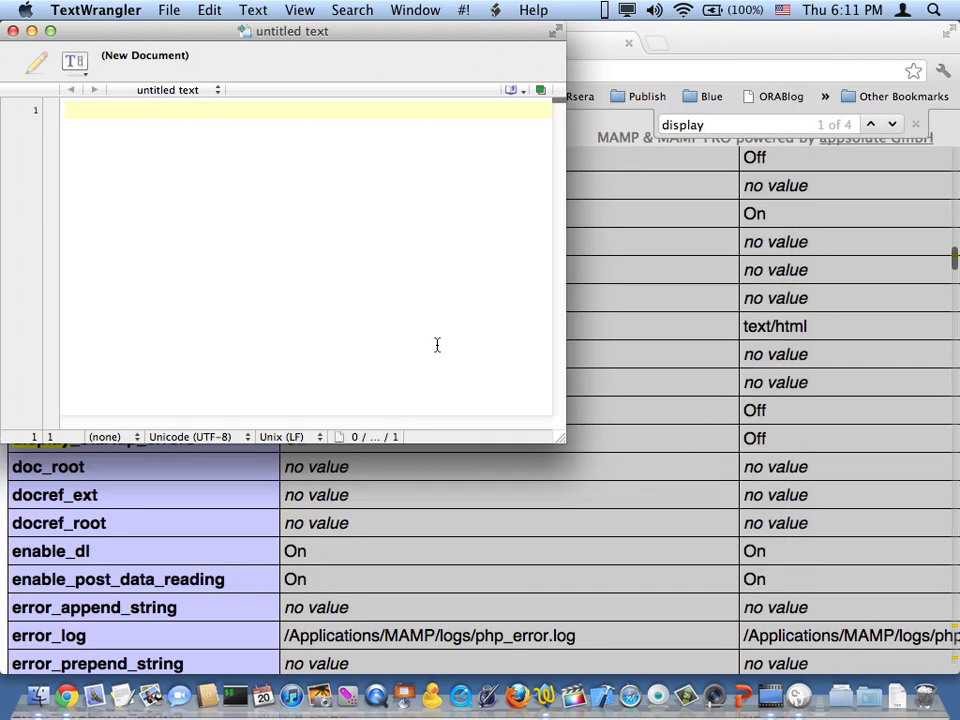
# Write the script <?php print "Hello World"; ?> in a new TextWrangler document.
pyautogui.write('<?')
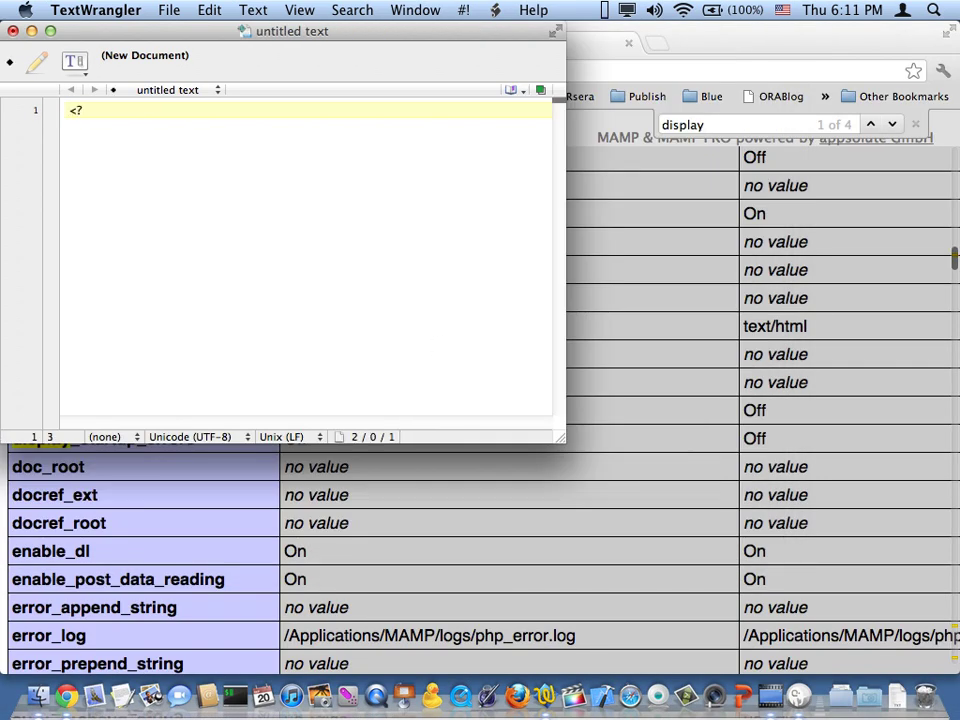
pyautogui.write('php')
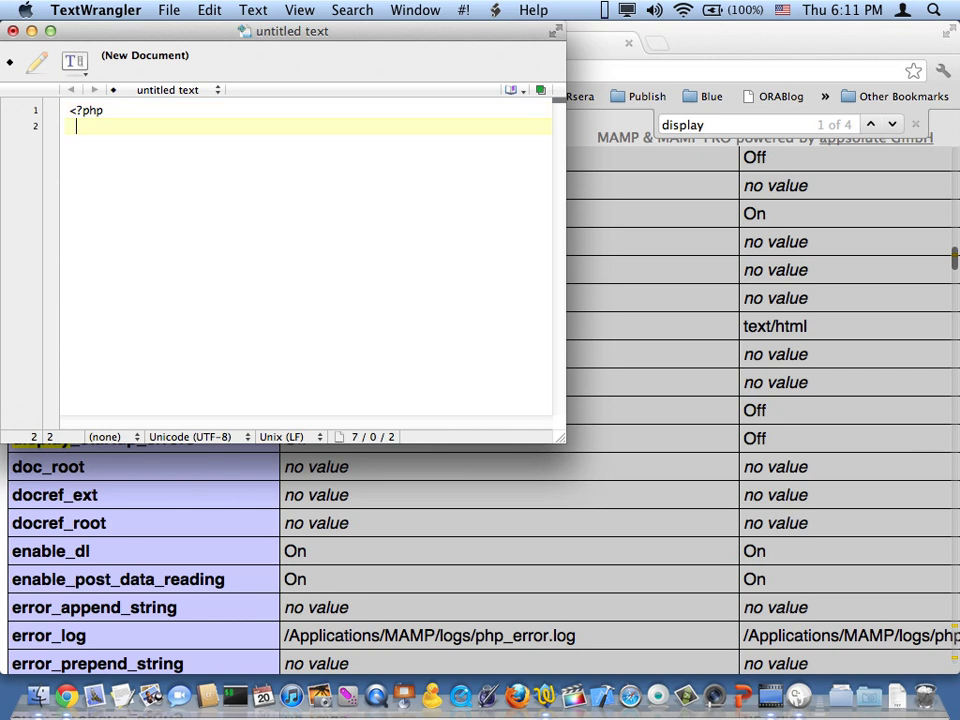
pyautogui.write('pr')
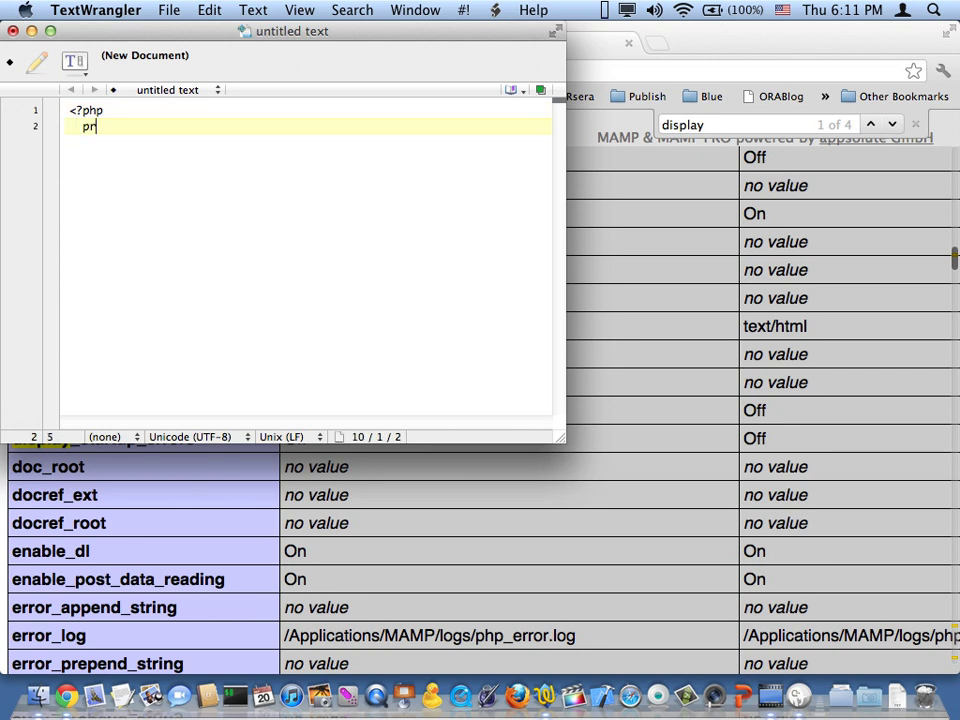
pyautogui.write('im')
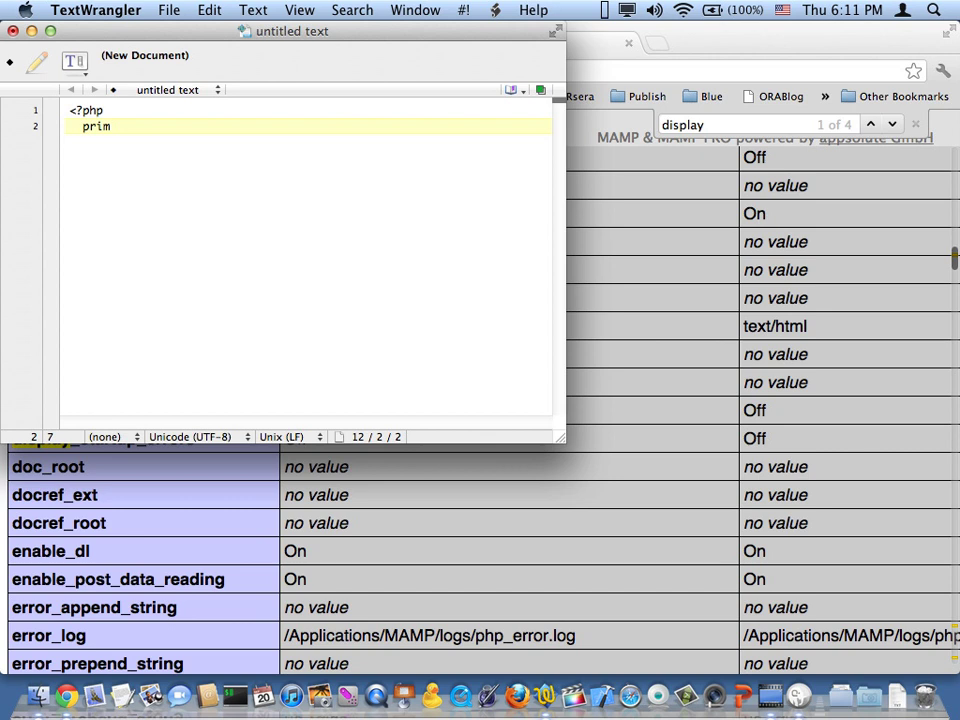
pyautogui.write('t "Hello World";')
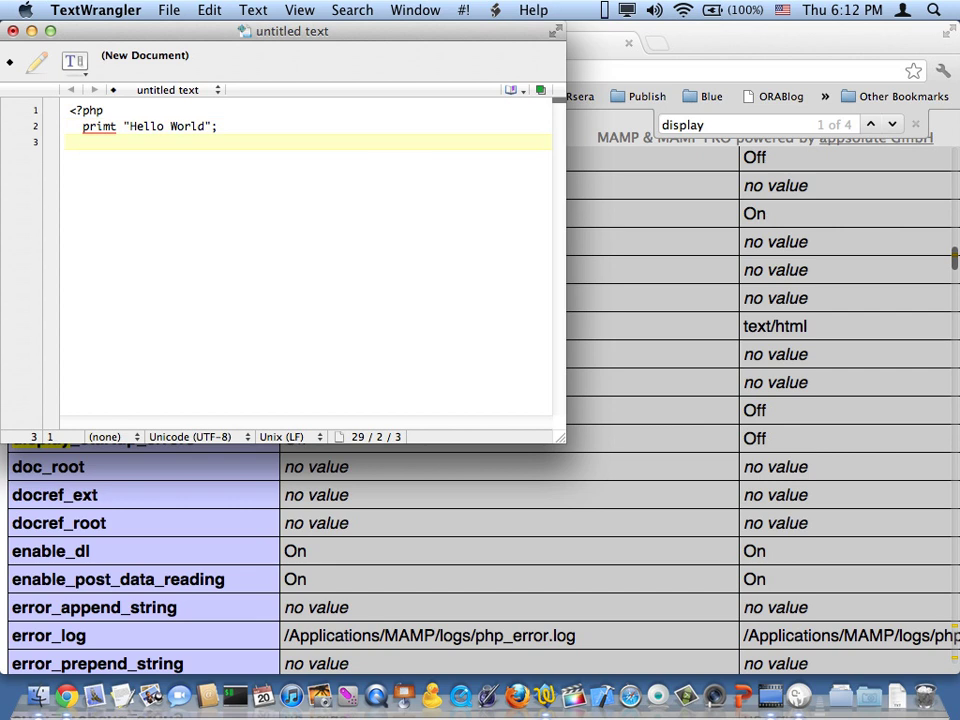
pyautogui.write('?>')
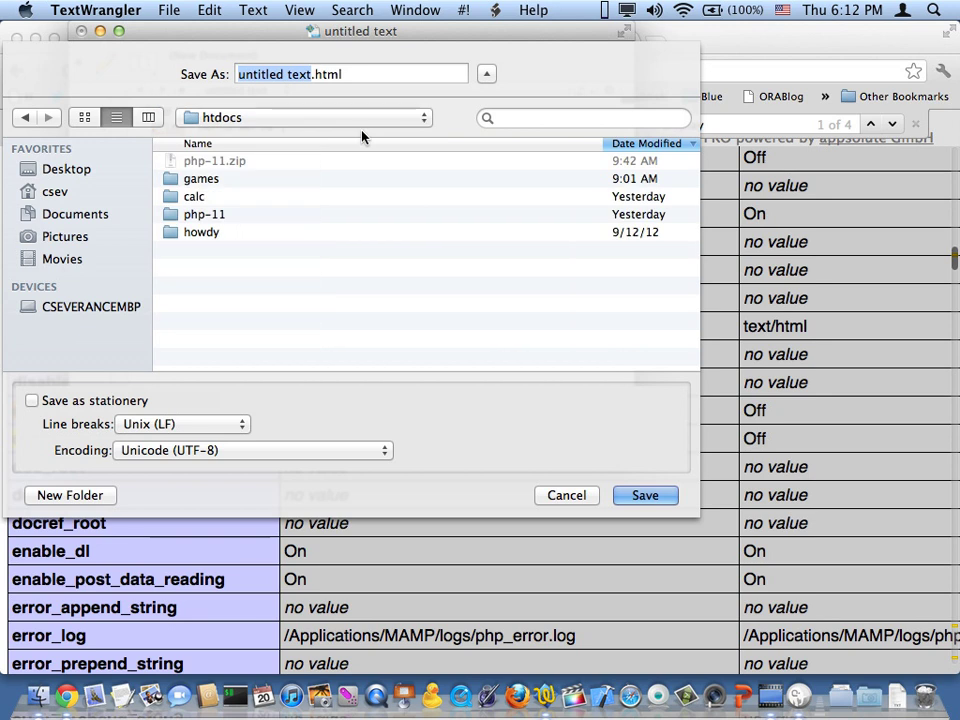
pyautogui.moveTo(88, 480)
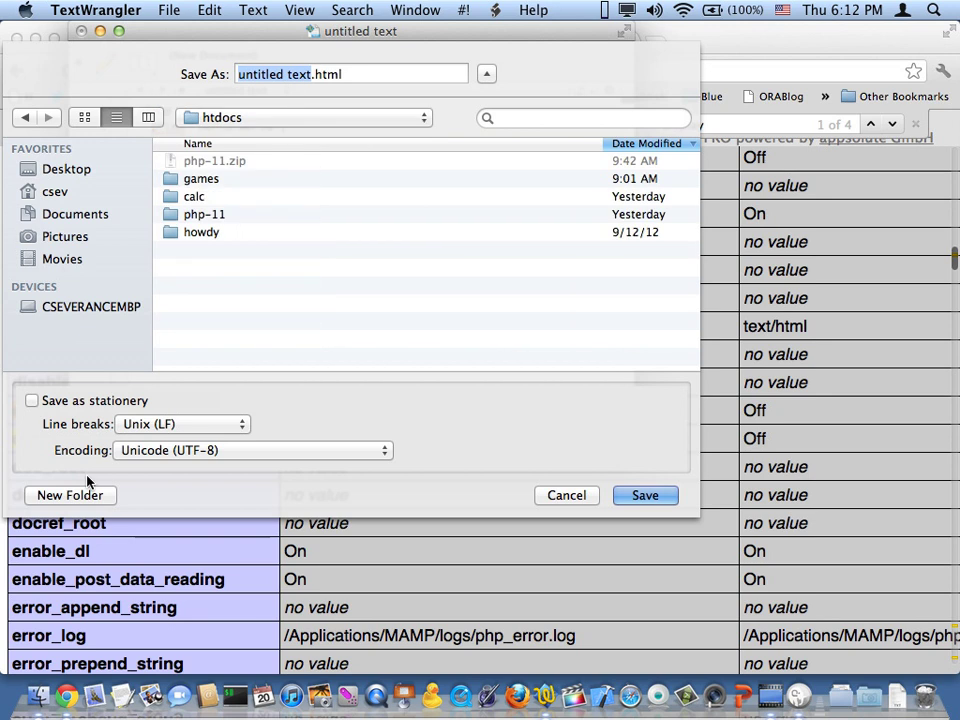
# Create an 'oops' folder inside htdocs and save the script there as oops.php.
pyautogui.click(70, 496)
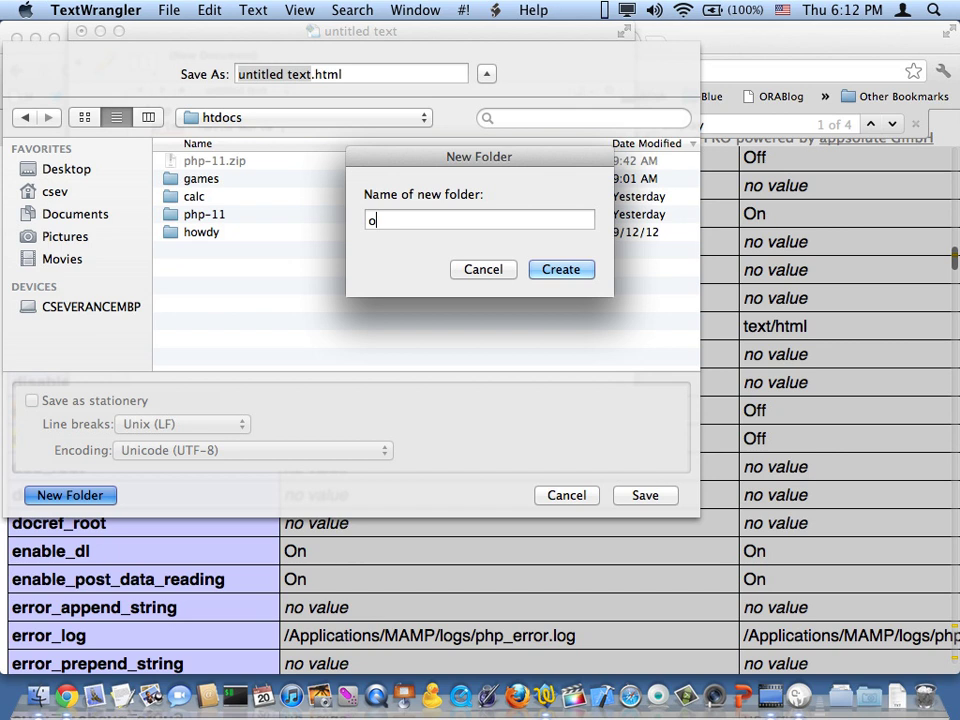
pyautogui.click(560, 268)
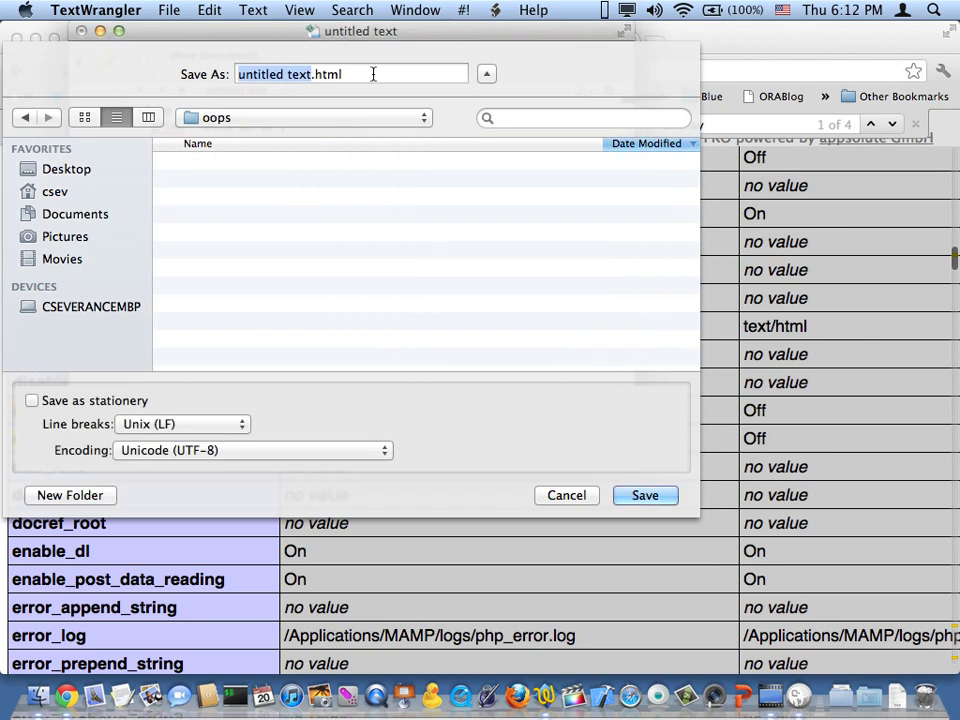
pyautogui.write('oo')
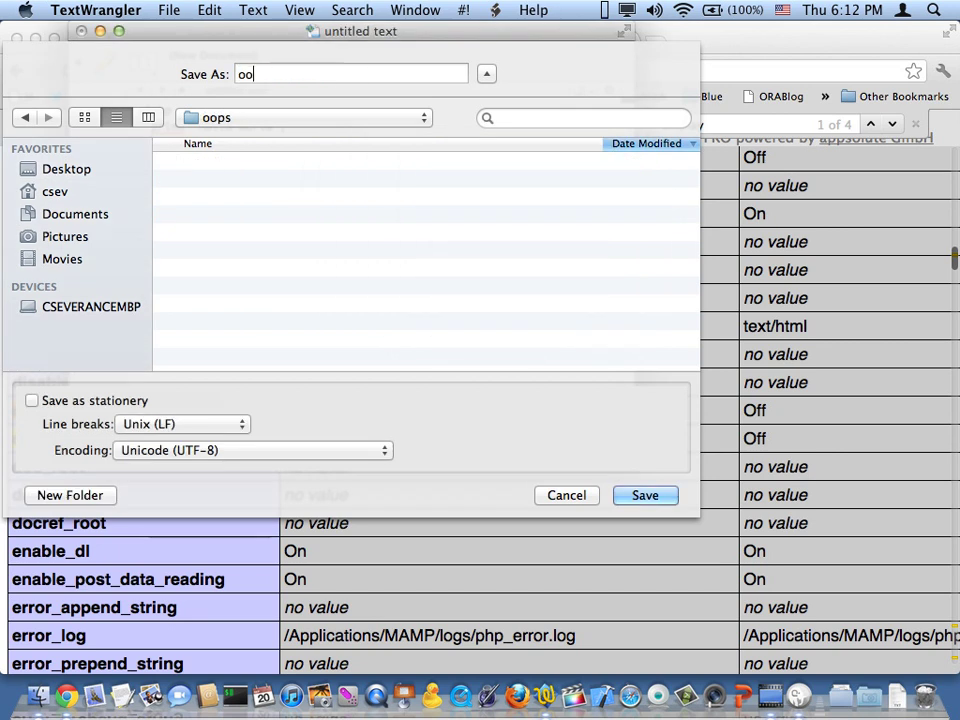
pyautogui.click(644, 496)
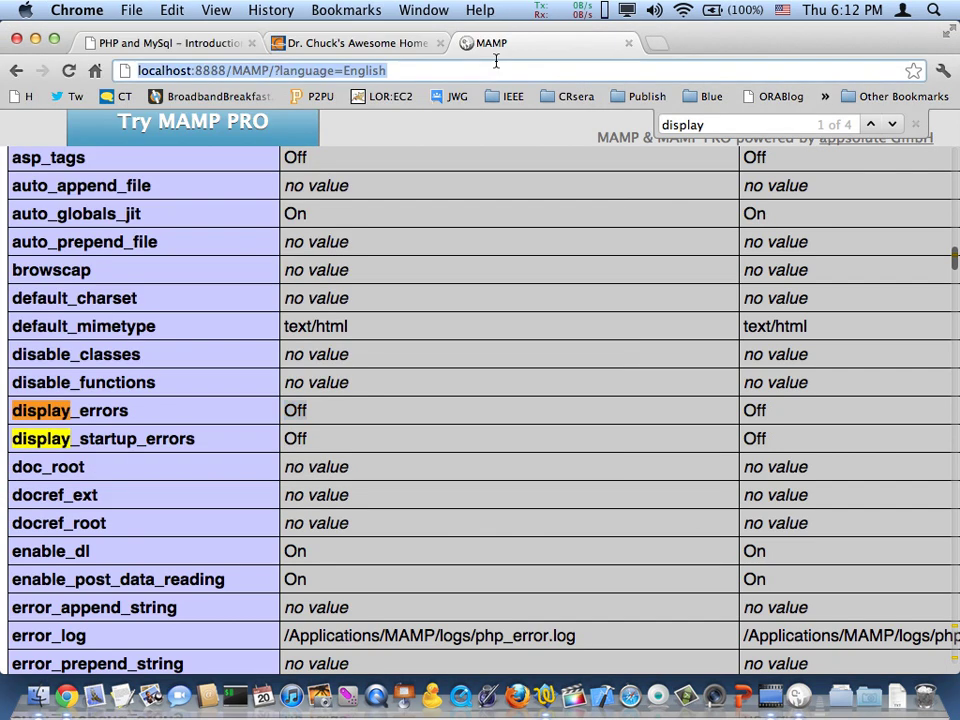
pyautogui.click(656, 42)
pyautogui.write('http://localhost:8888/oops')
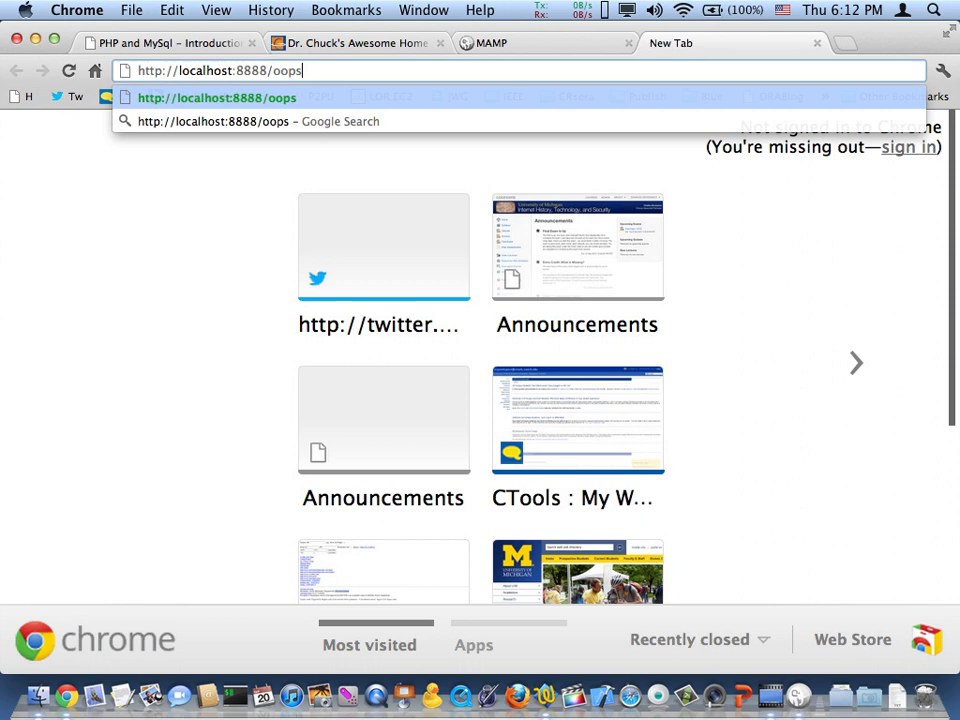
pyautogui.write('o')
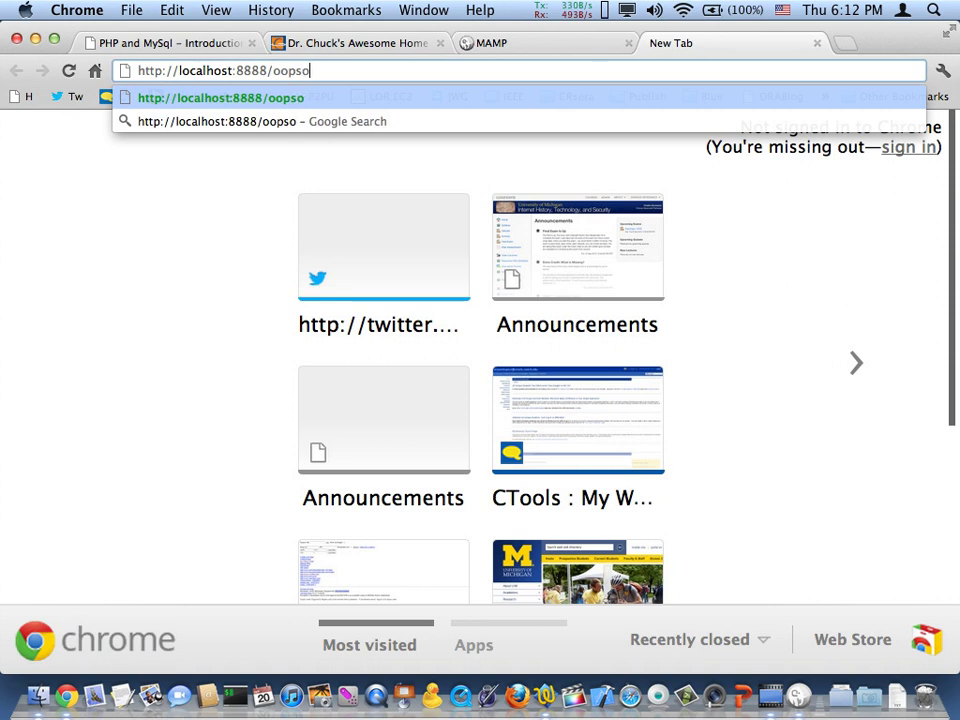
pyautogui.press('Backspace')
pyautogui.write('/oops.php')
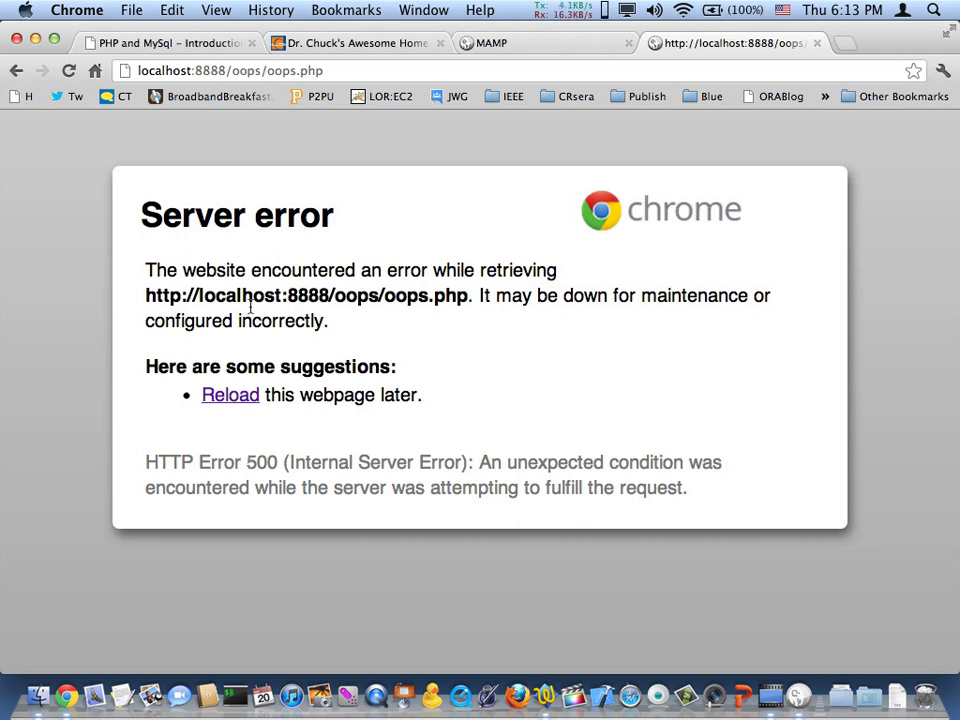
pyautogui.moveTo(224, 348)
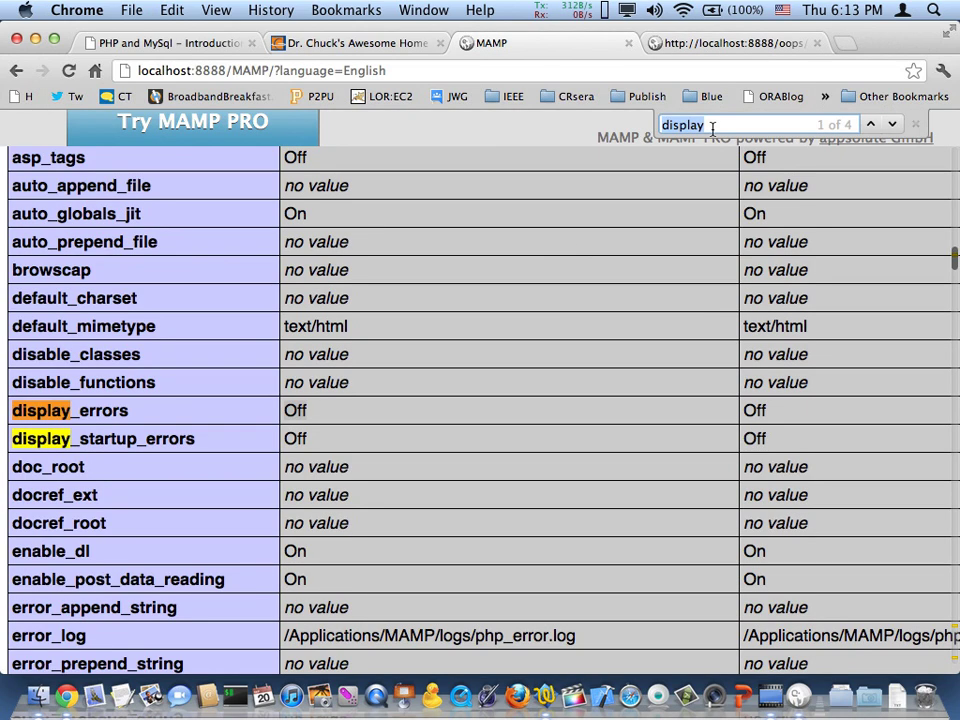
# Note the loaded php.ini path on the PHP info page, then show Dr. Chuck's home page.
pyautogui.write('php.ini')
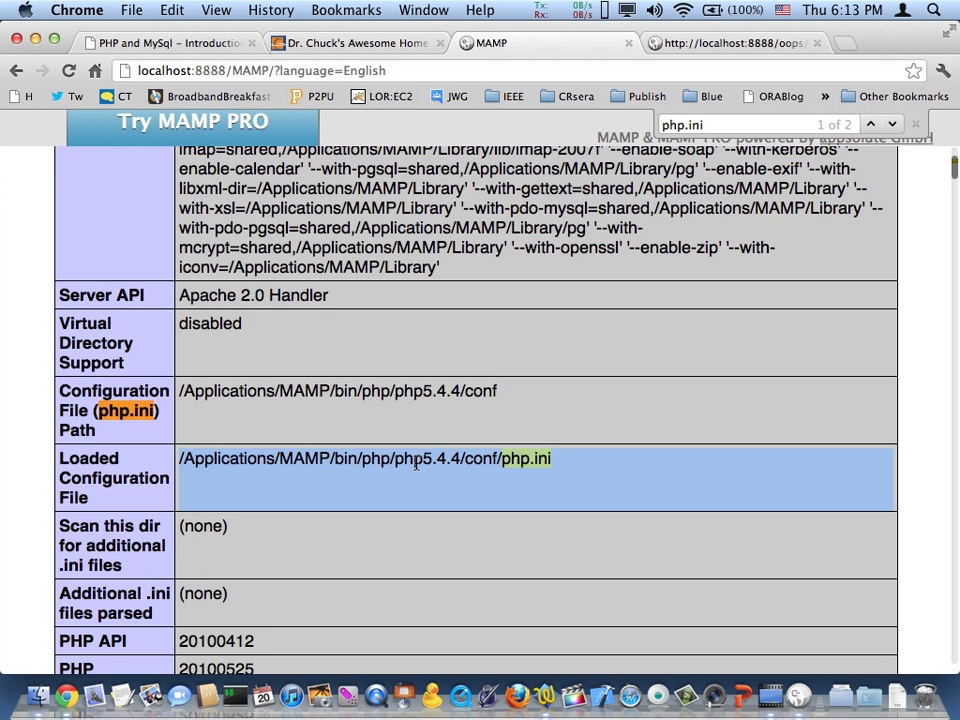
pyautogui.click(544, 44)
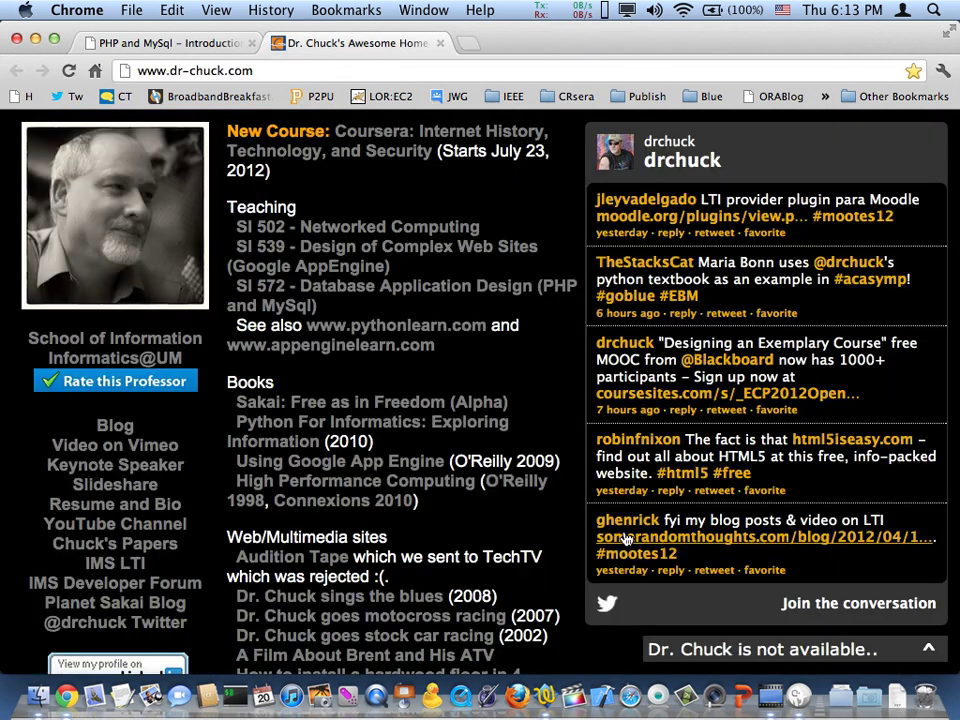
pyautogui.moveTo(800, 700)
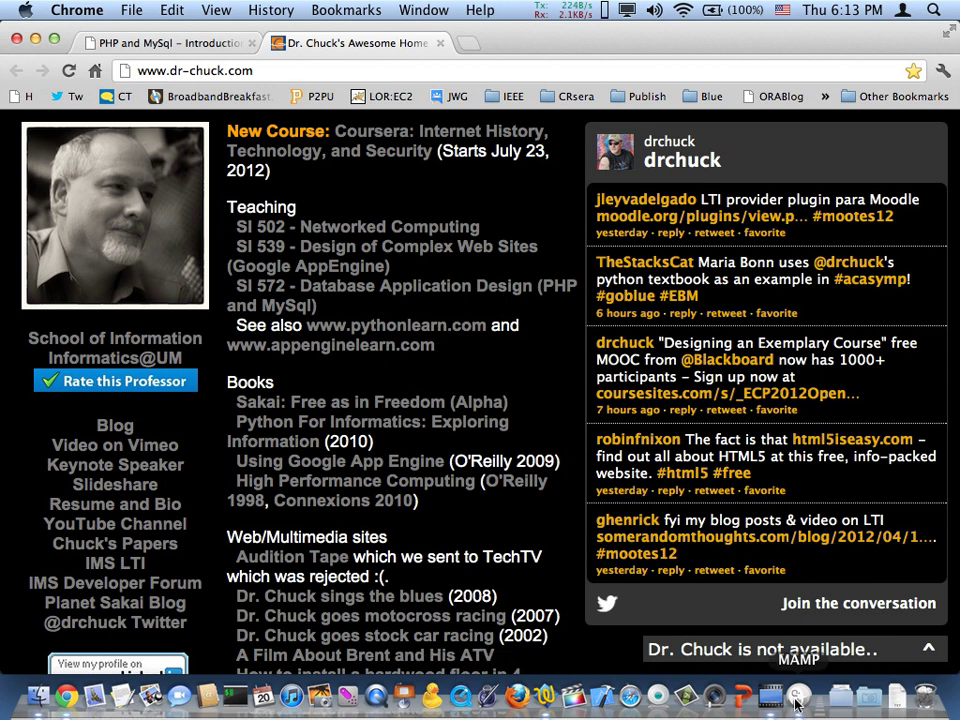
# Stop MAMP's Apache and MySQL servers from the MAMP window.
pyautogui.click(796, 696)
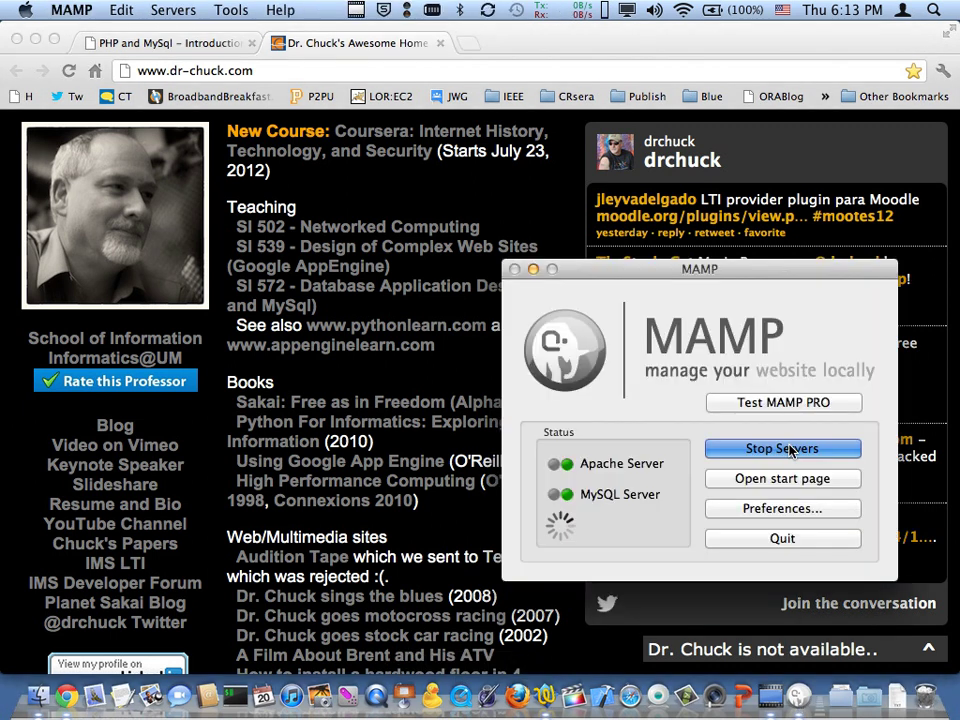
pyautogui.click(782, 448)
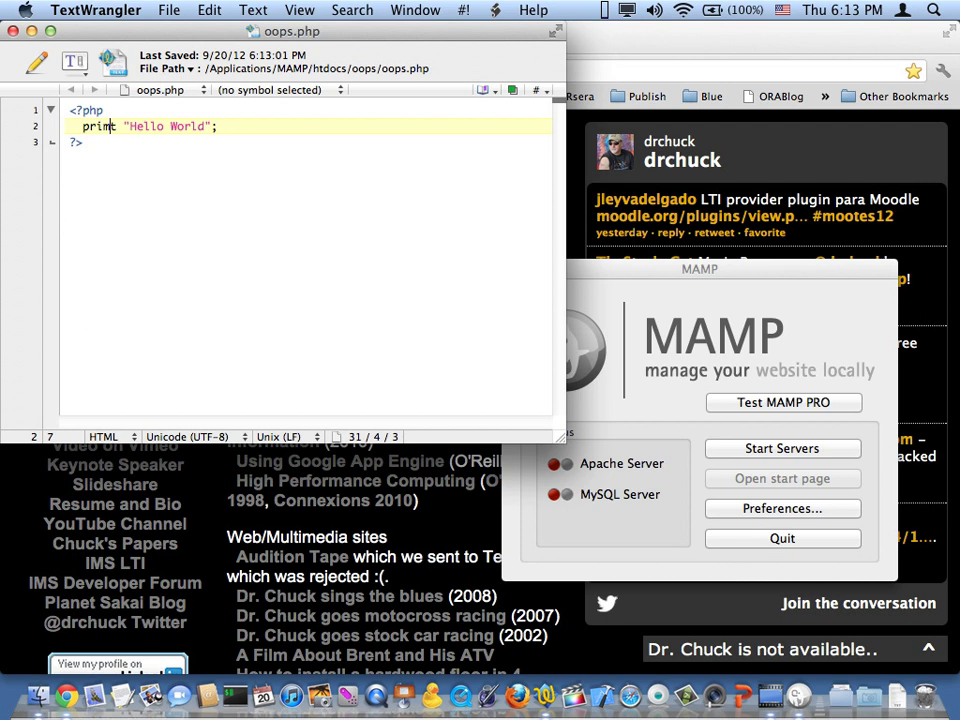
# Open php.ini from Applications/MAMP/bin/php/php5.4.4/conf in TextWrangler.
pyautogui.click(168, 10)
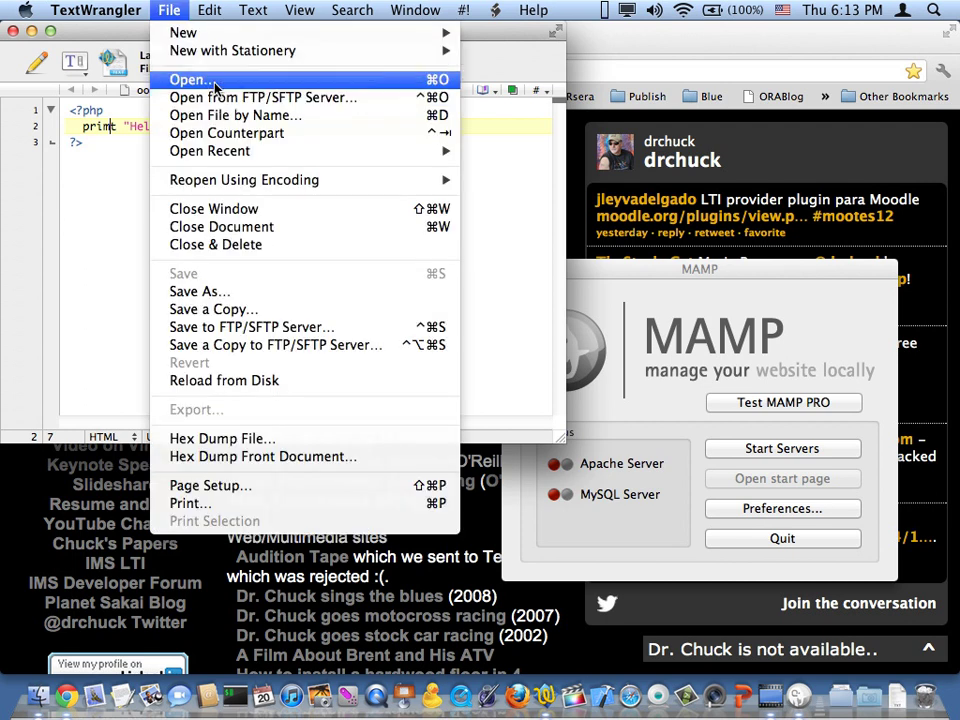
pyautogui.click(190, 80)
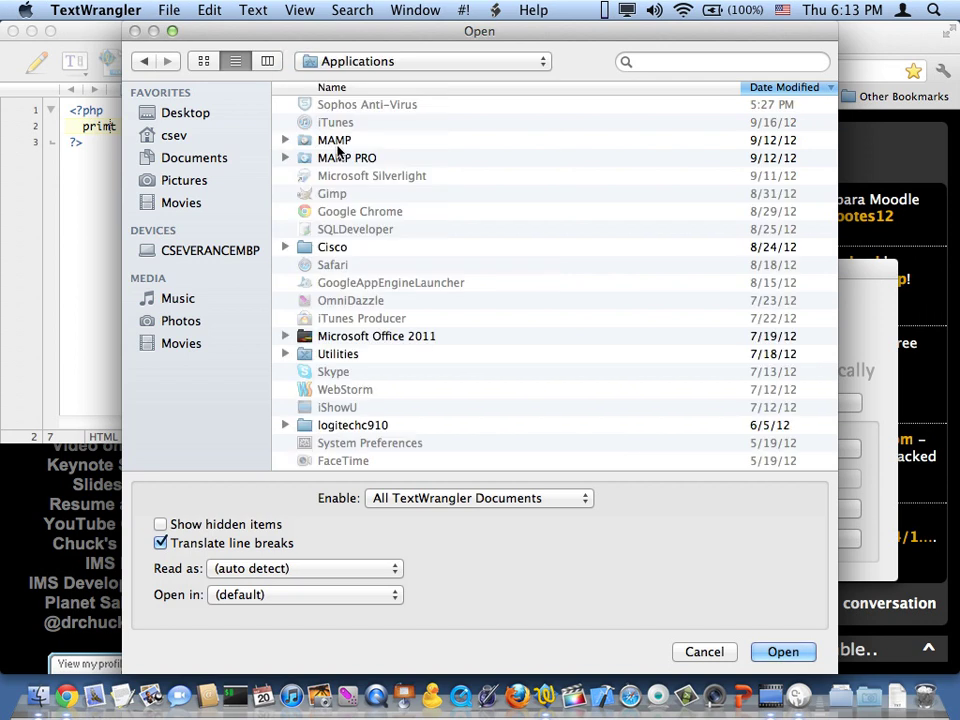
pyautogui.doubleClick(334, 140)
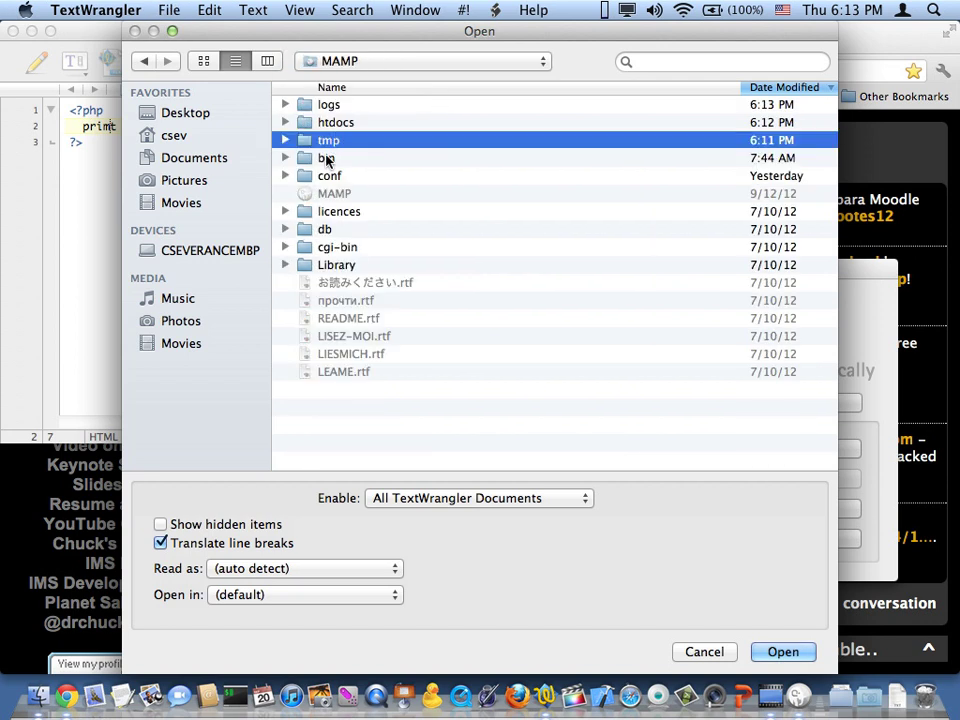
pyautogui.doubleClick(328, 158)
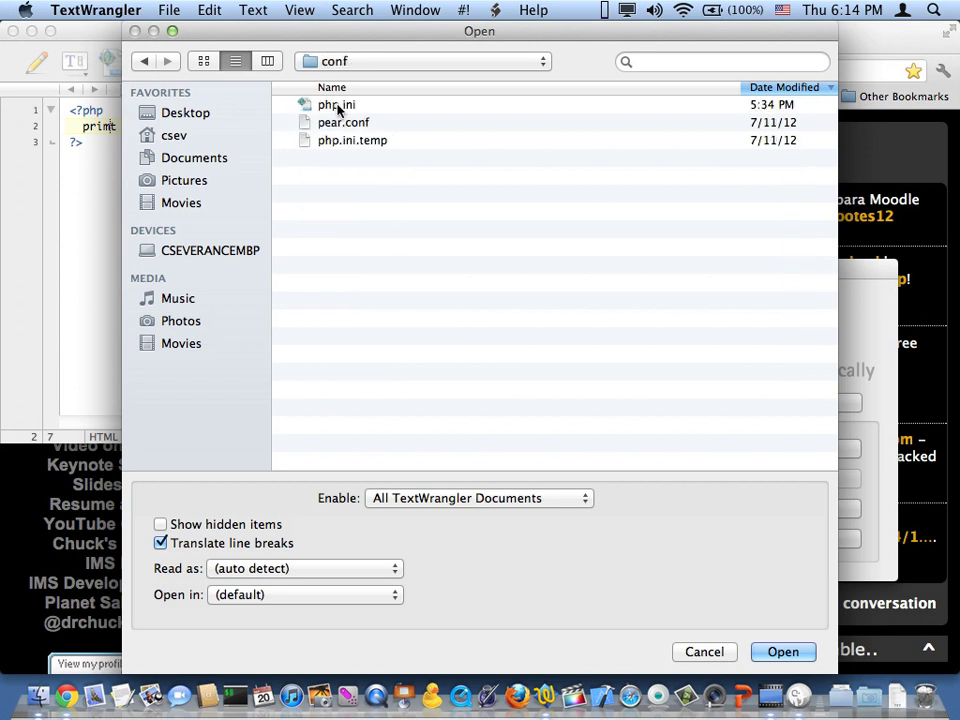
pyautogui.click(784, 652)
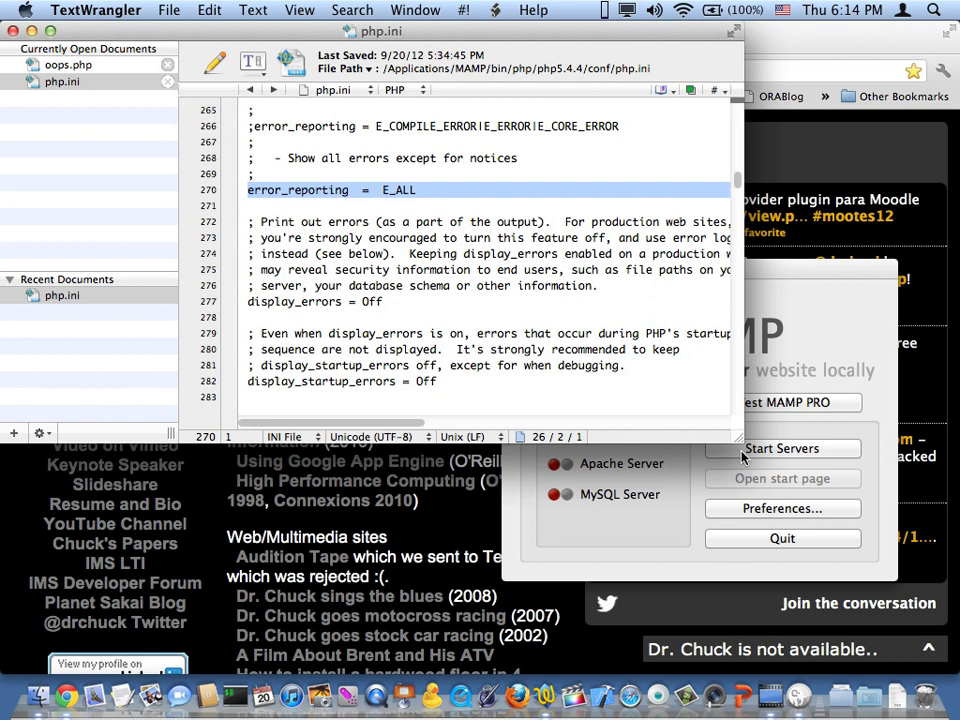
# Find display_errors in php.ini, change Off to On near error_reporting = E_ALL, and save.
pyautogui.scroll(-3)
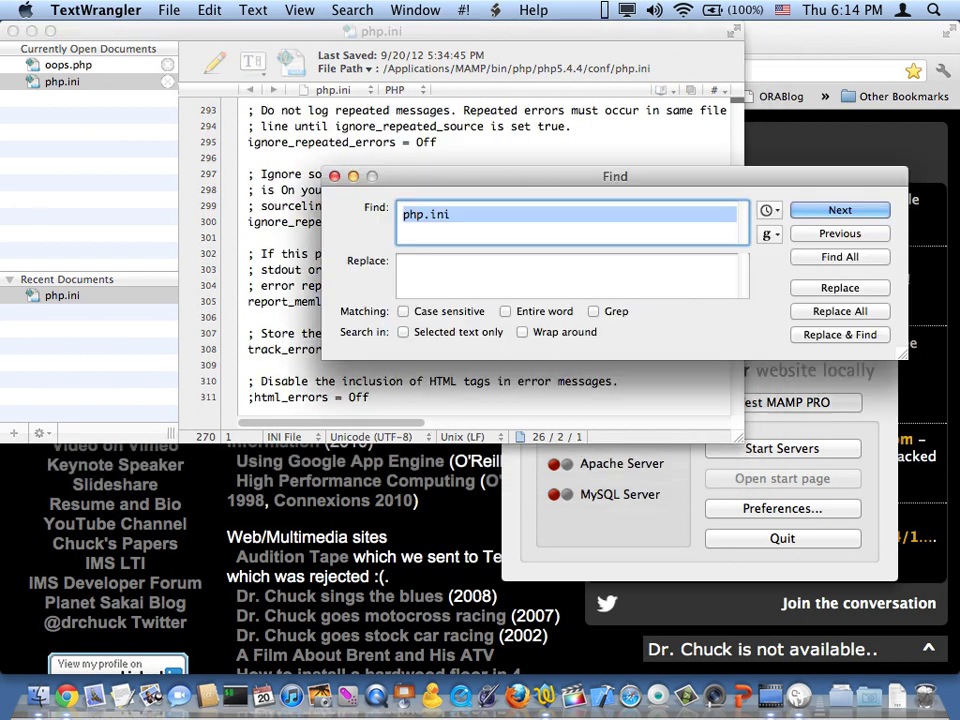
pyautogui.write('display_error')
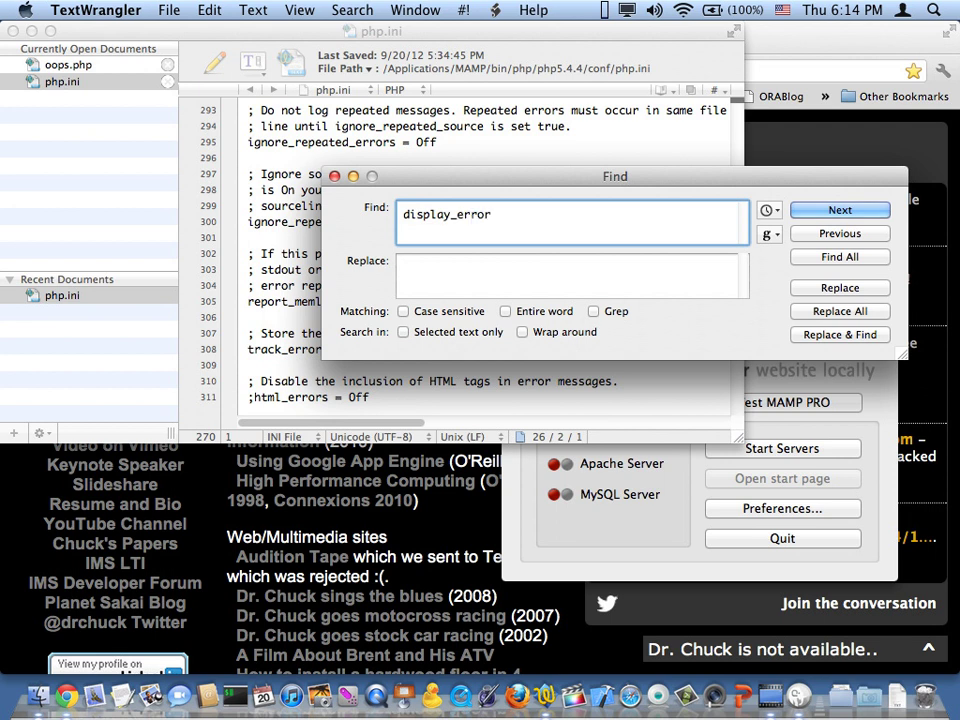
pyautogui.click(840, 210)
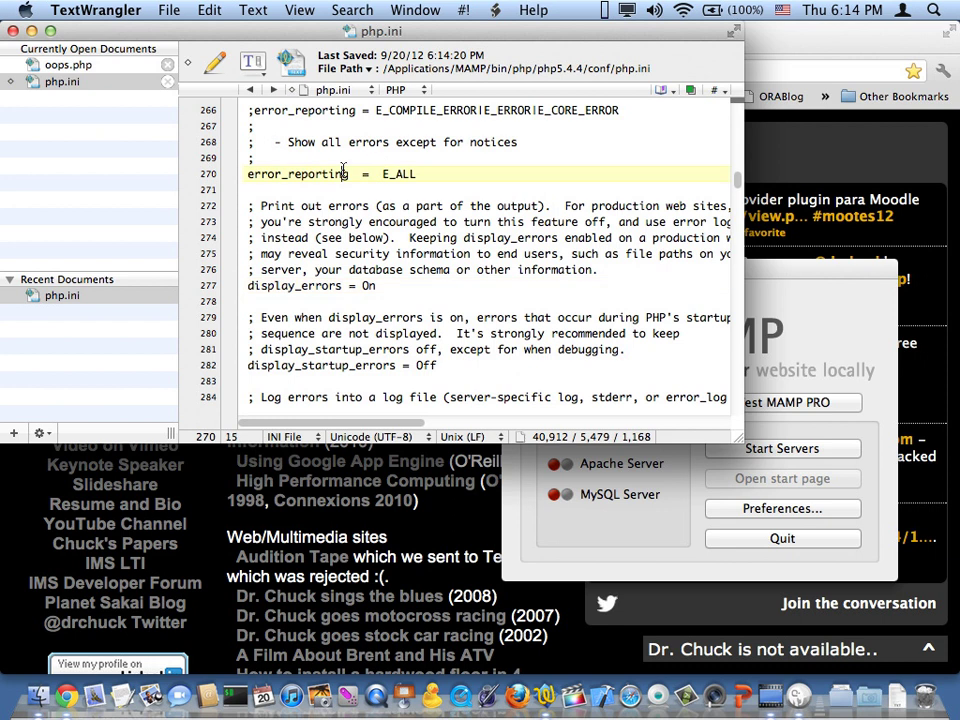
pyautogui.tripleClick(300, 174)
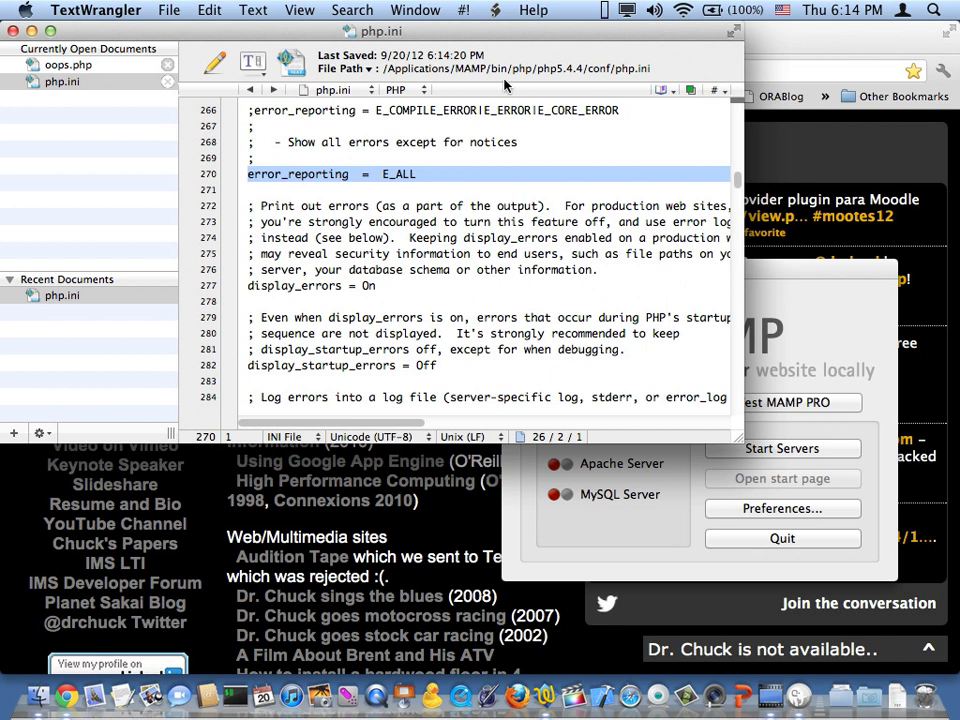
pyautogui.moveTo(640, 82)
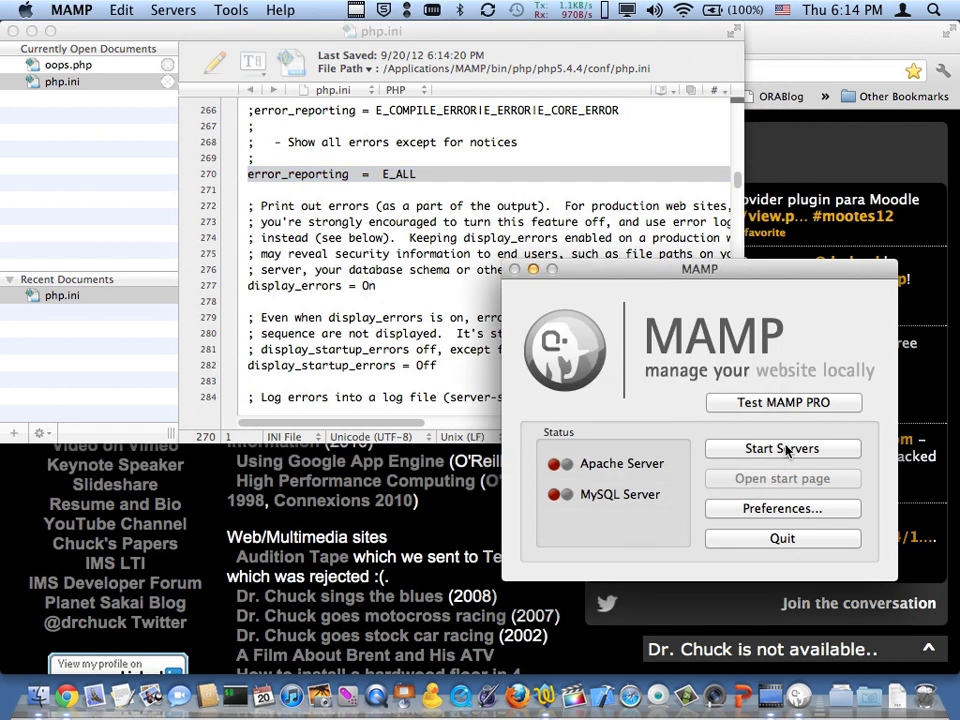
# Start the Apache and MySQL servers again and load the Welcome to MAMP start page.
pyautogui.click(784, 448)
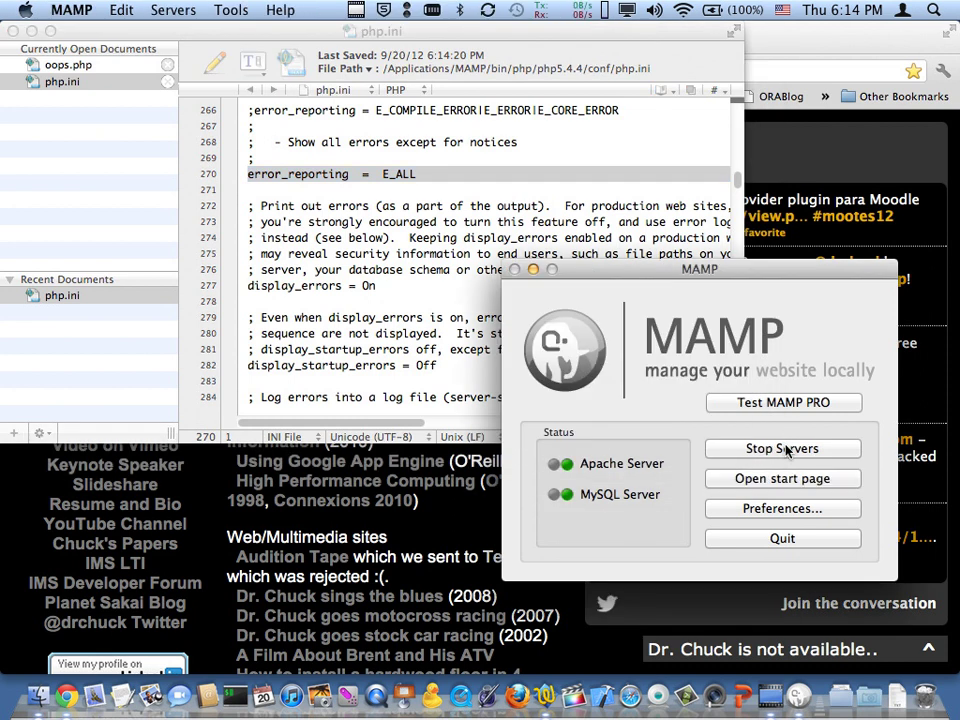
pyautogui.click(64, 696)
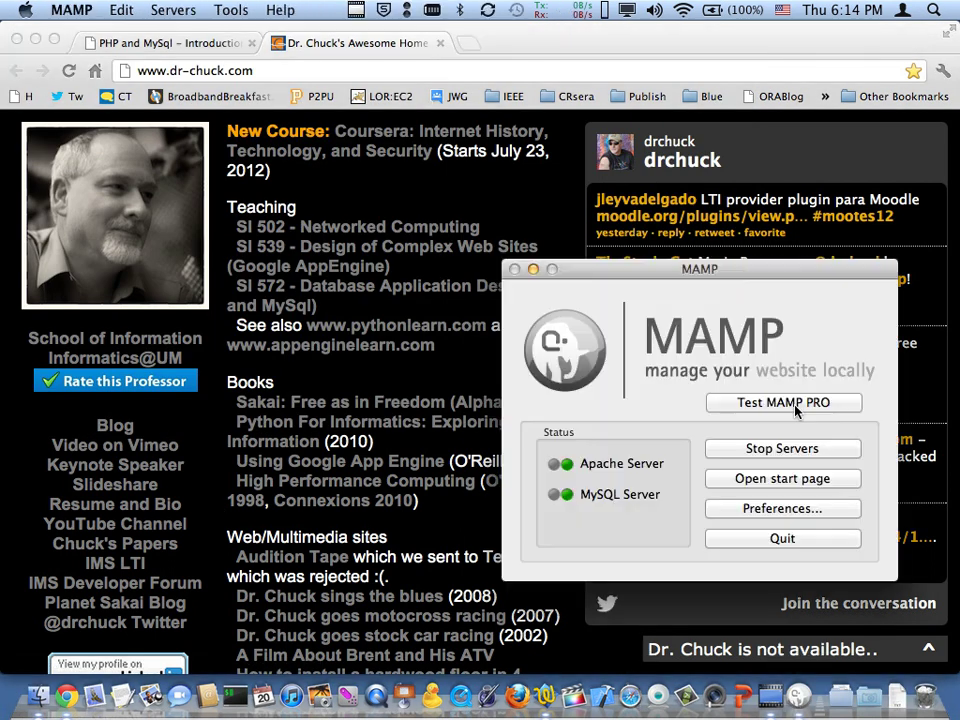
pyautogui.click(782, 478)
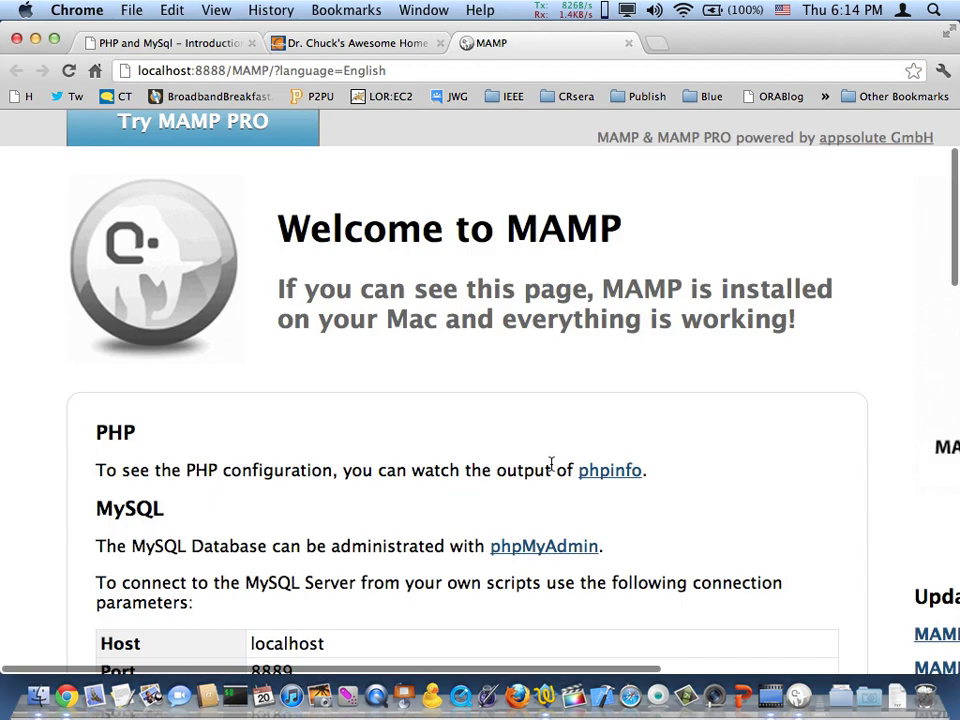
# Start a new Chrome tab to enter a localhost:8888 address.
pyautogui.click(608, 470)
pyautogui.write('lo')
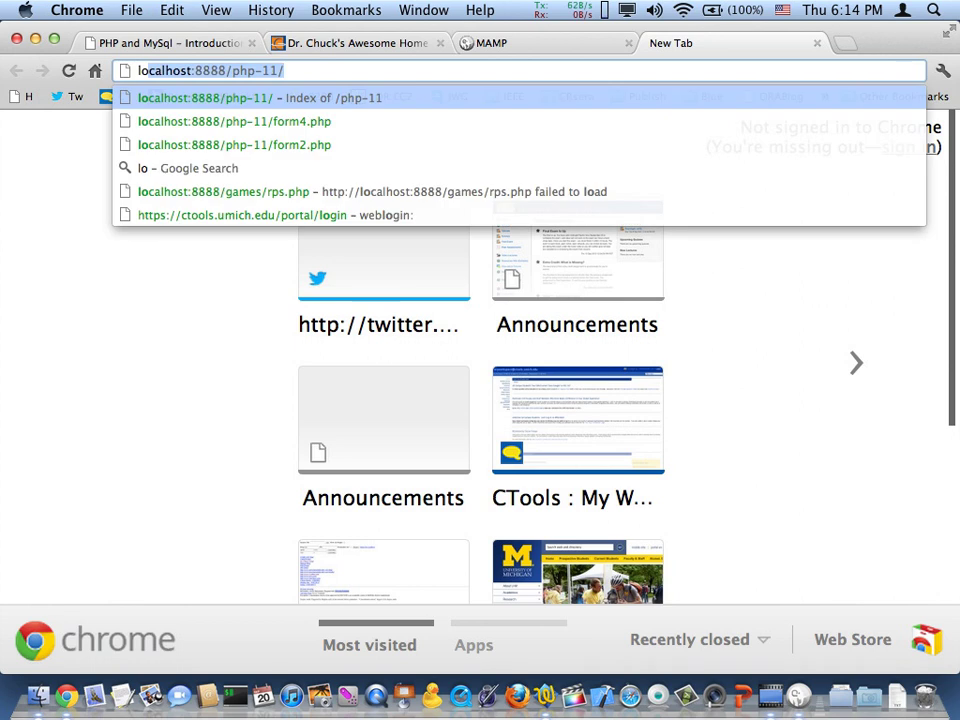
# Load localhost:8888/oops/oops.php and highlight the parse error on line 2.
pyautogui.press('backspace')
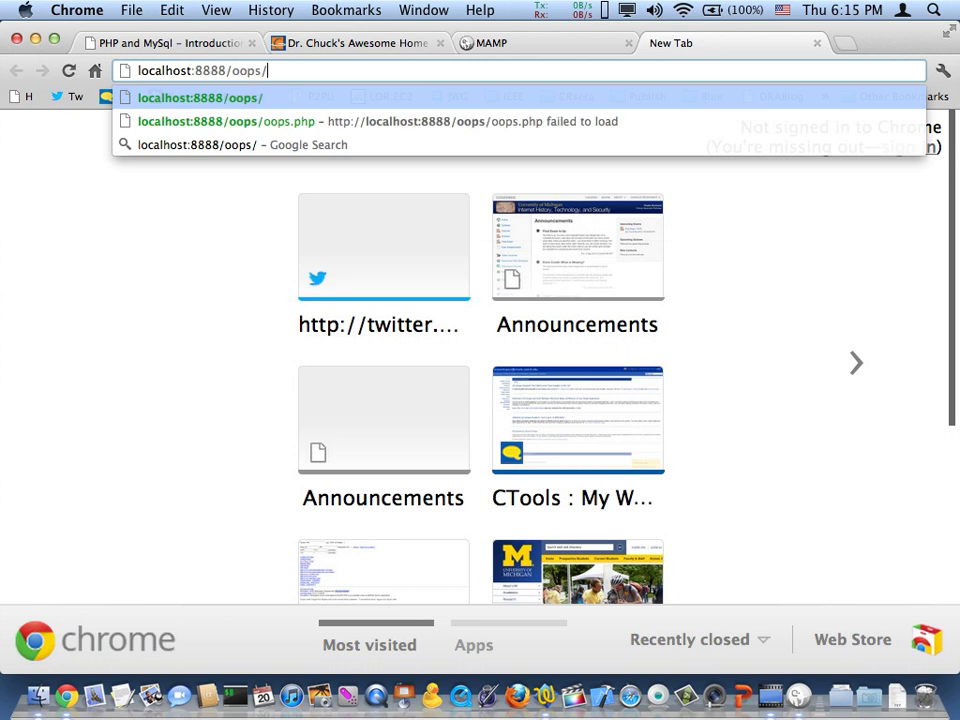
pyautogui.write('oops.php')
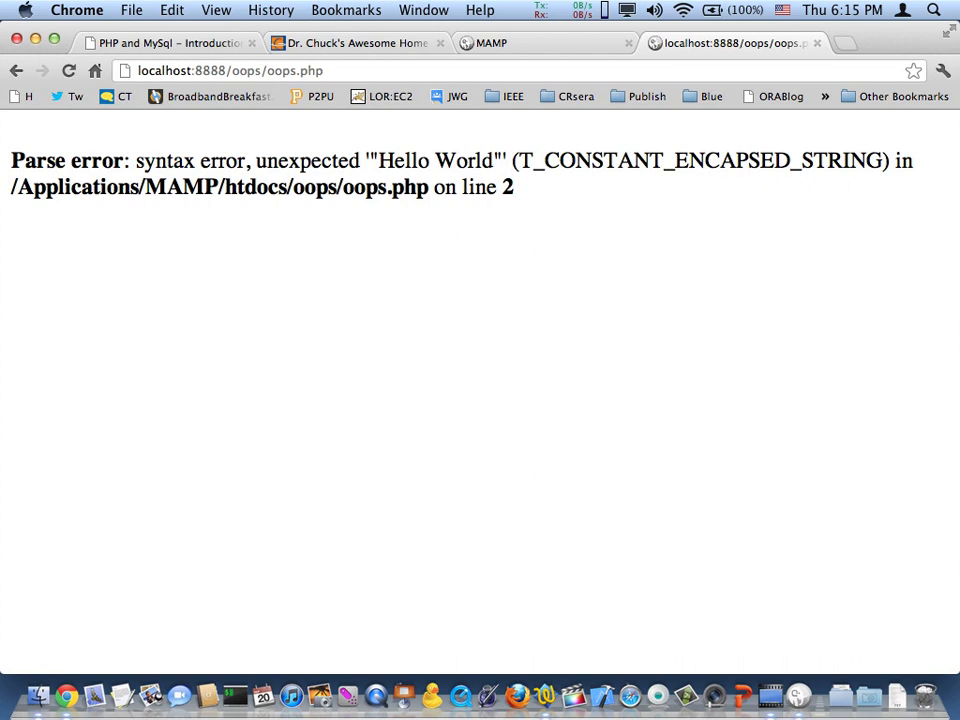
pyautogui.moveTo(200, 160); pyautogui.dragTo(514, 188)
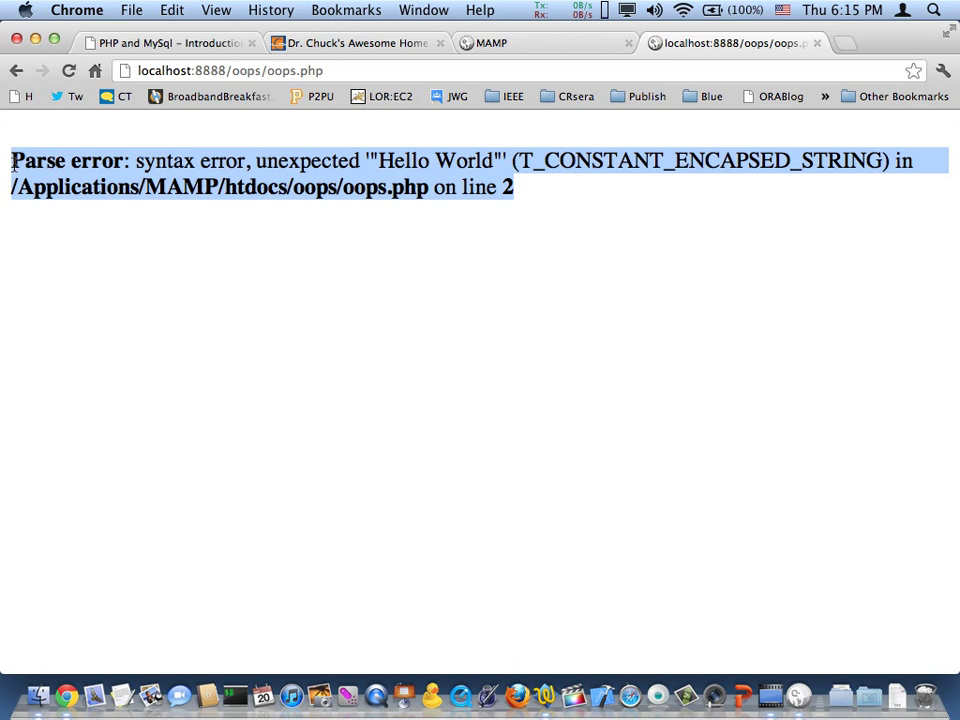
pyautogui.moveTo(452, 160)
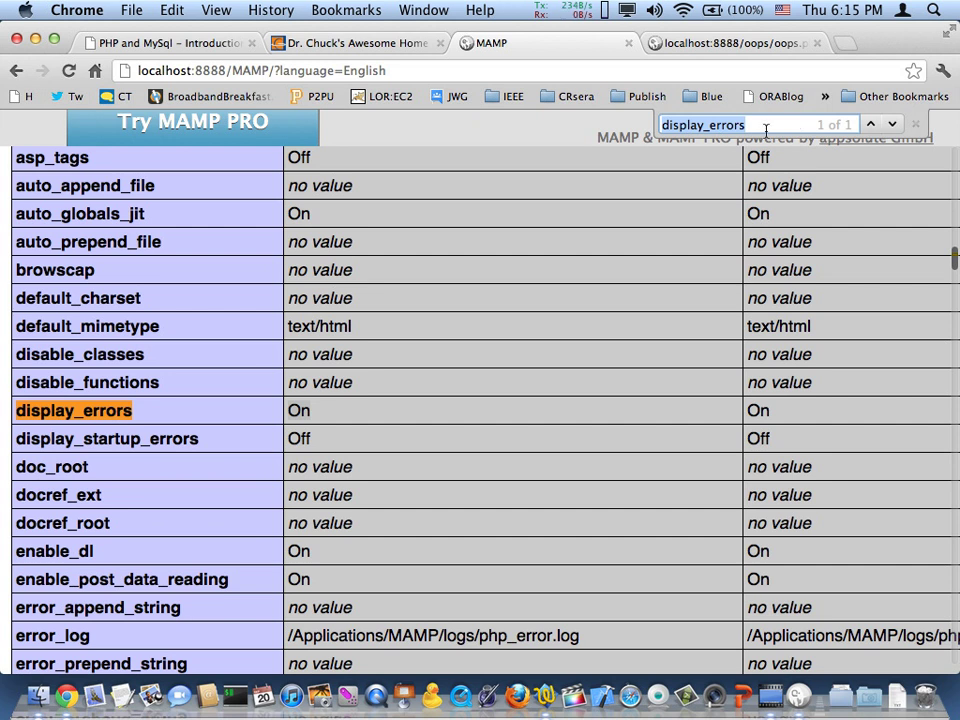
# Search the MAMP phpinfo page to confirm display_errors is On.
pyautogui.write('pnh')
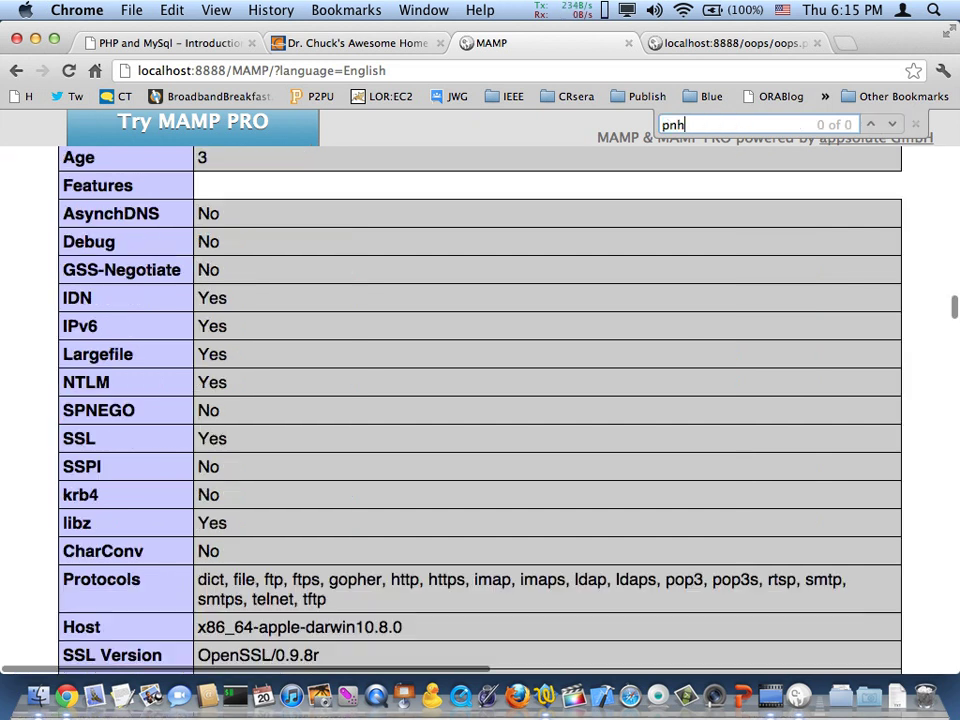